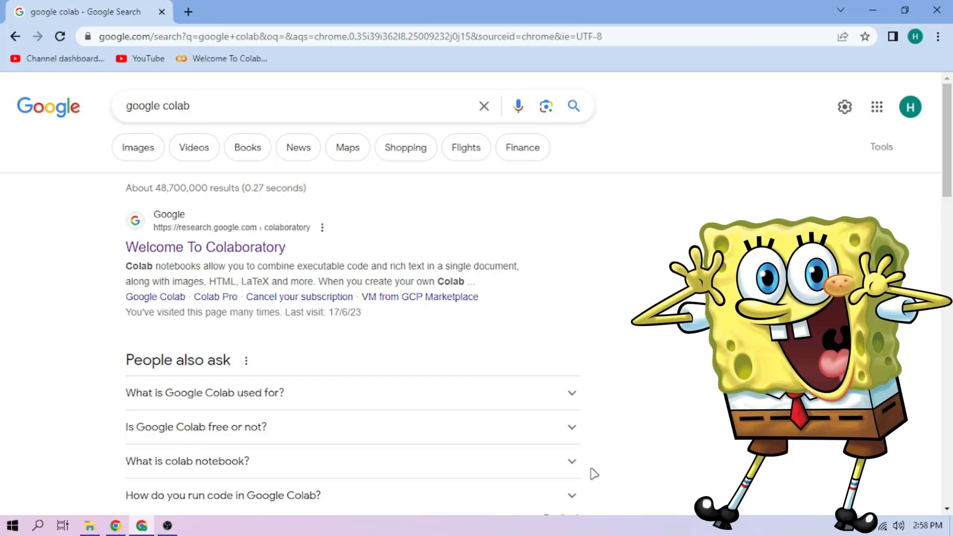
Step: Load spongebobsquarepants.ipynb into Google Colab from the computer
click(204, 247)
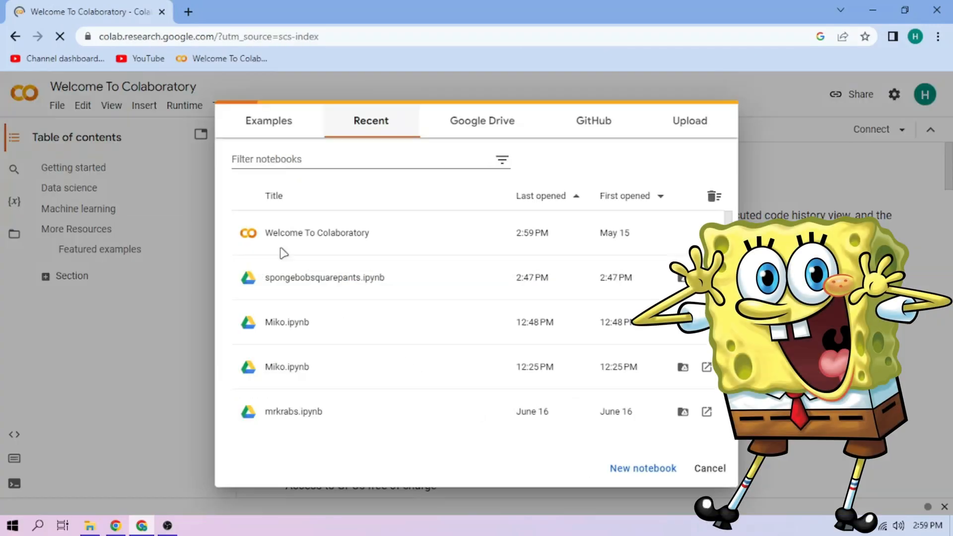
click(689, 120)
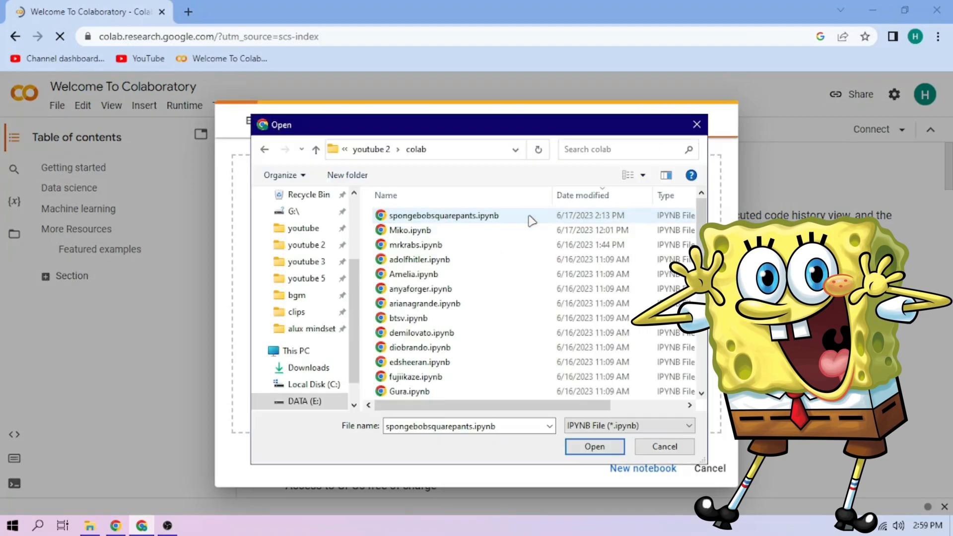
click(593, 446)
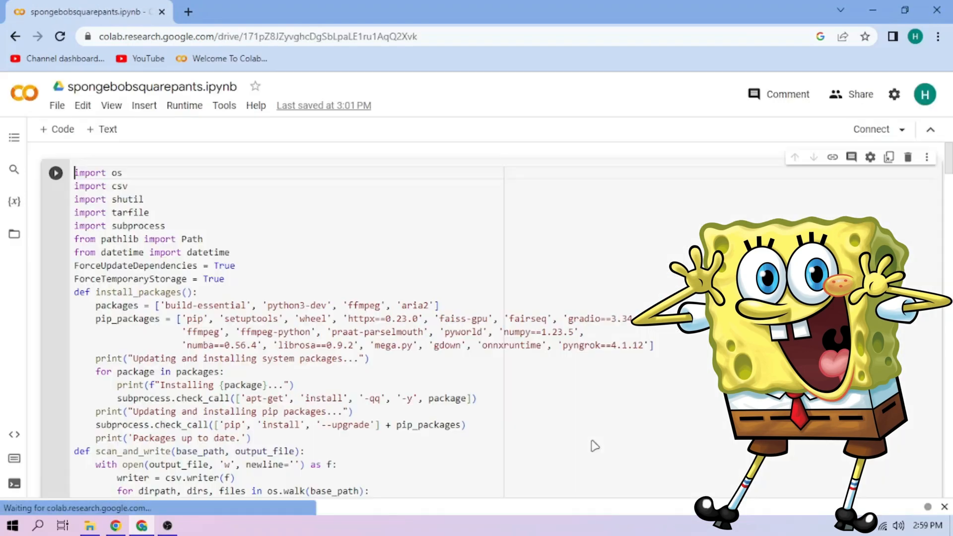
Step: Run the notebook's setup cell to import the model and produce a gradio.live link
click(56, 173)
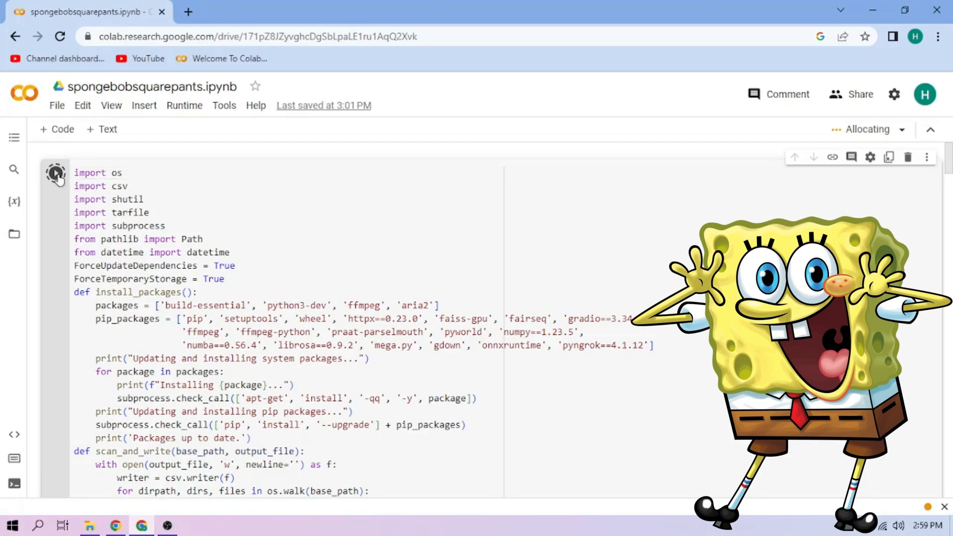
click(56, 173)
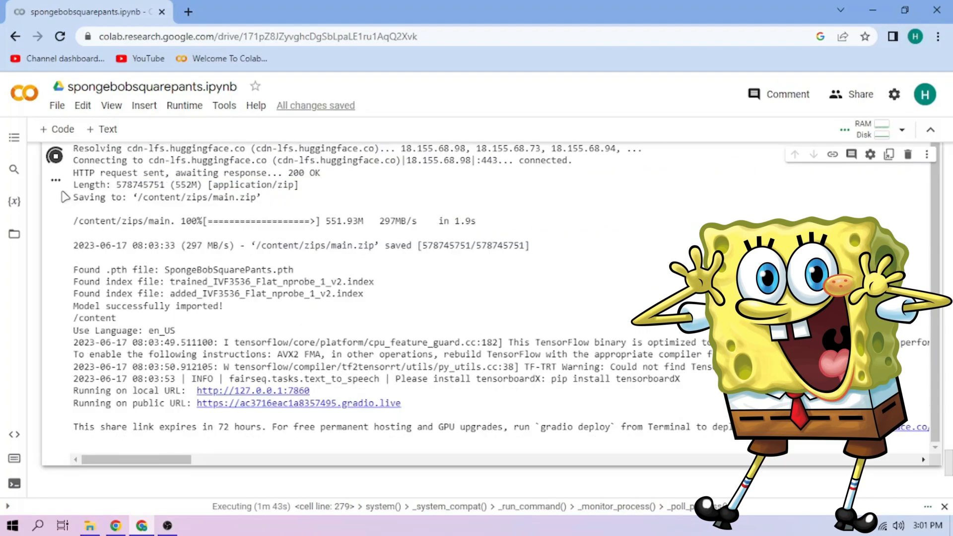
Step: Select SpongeBobSquarePants.pth as the inferencing voice in the Gradio web UI
click(299, 404)
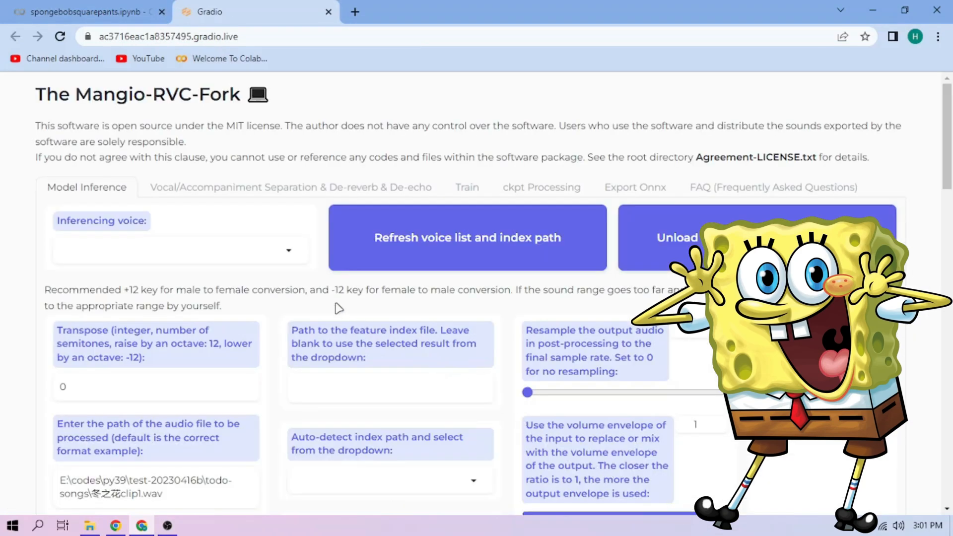
click(177, 250)
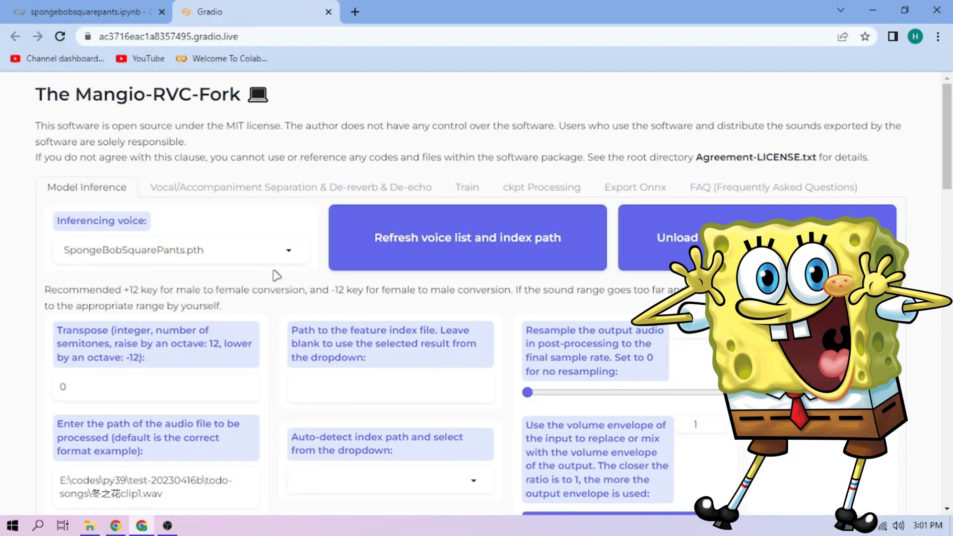
mouse_move(171, 65)
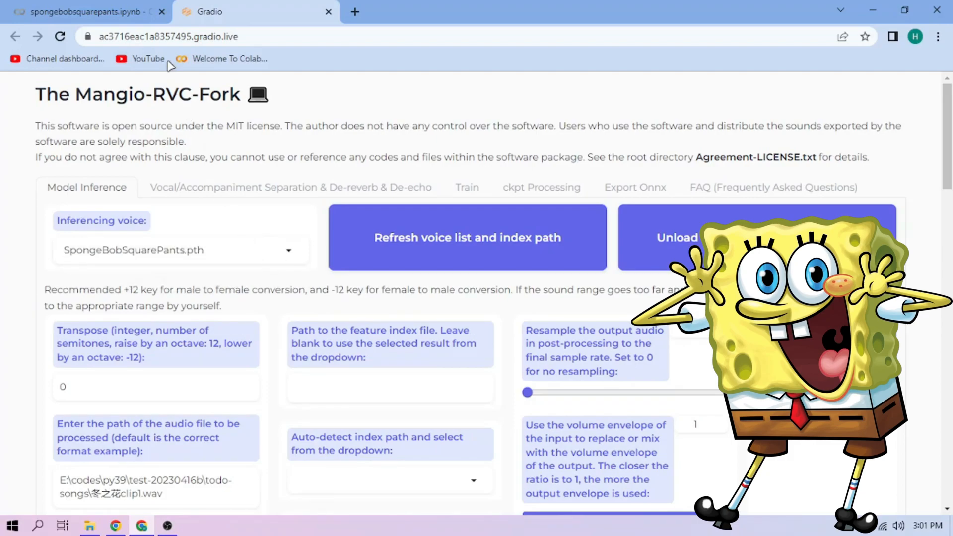
click(86, 12)
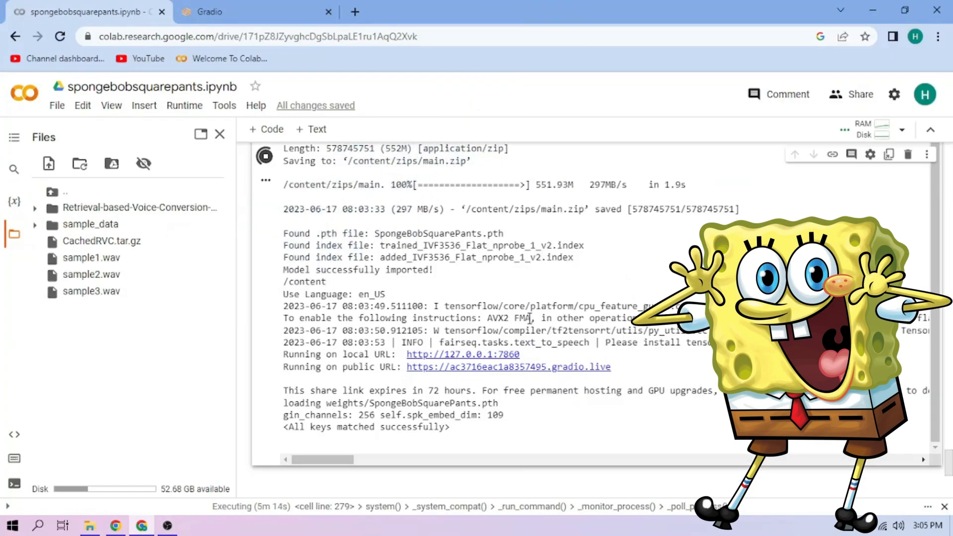
mouse_move(243, 281)
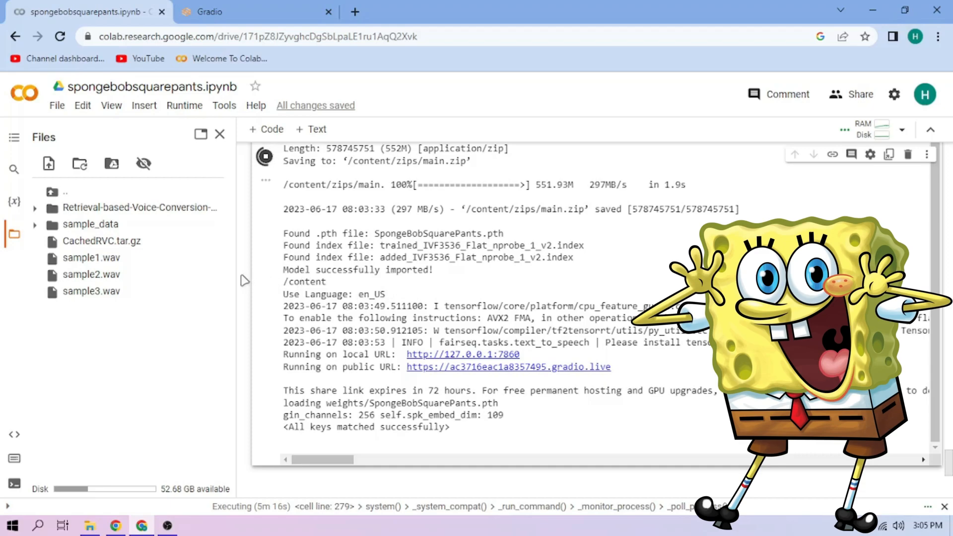
Step: Copy the path of sample2.wav from Colab's file browser and return to the Gradio UI
right_click(92, 274)
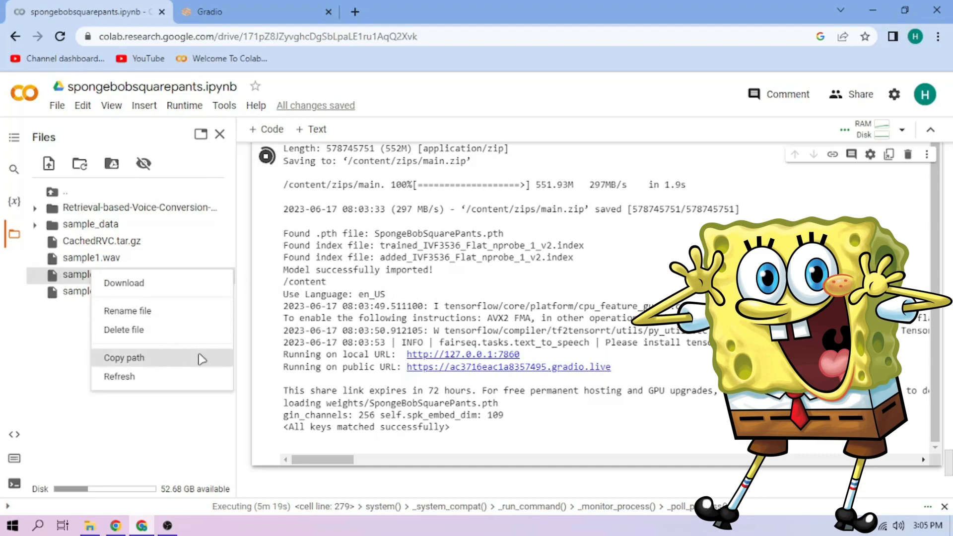
click(210, 12)
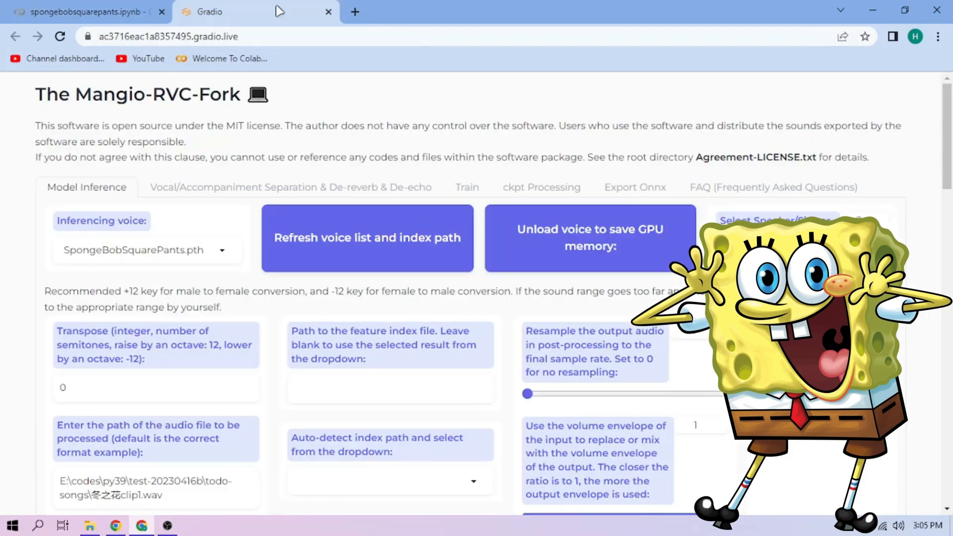
Step: Use /content/sample2.wav as input with mangio-crepe pitch extraction and the SpongeBobSquarePants index
scroll(down, 3)
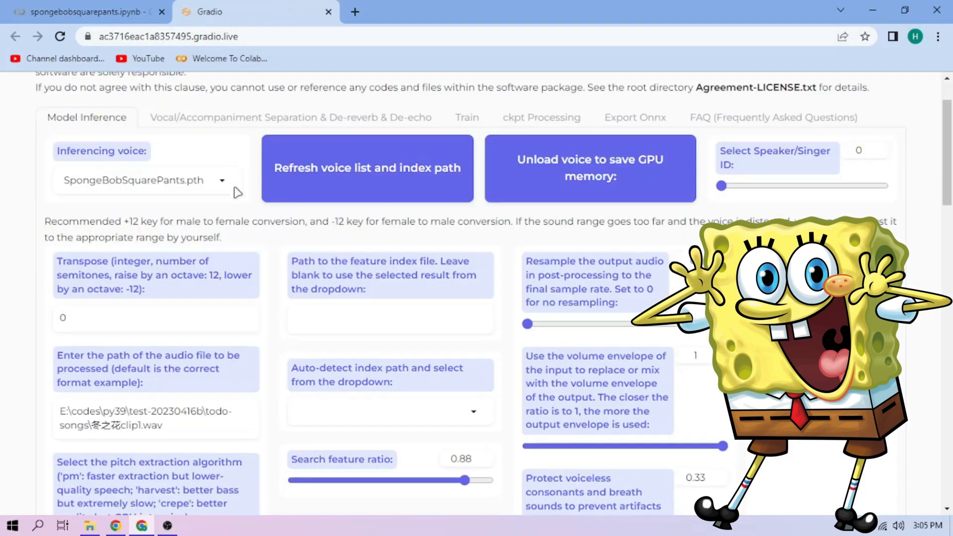
scroll(down, 3)
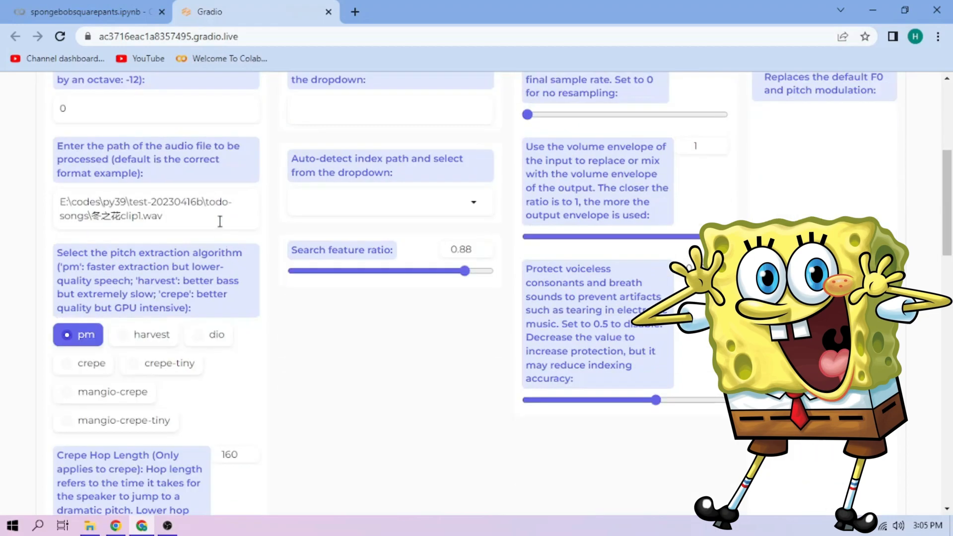
text(/content/sample2.wav)
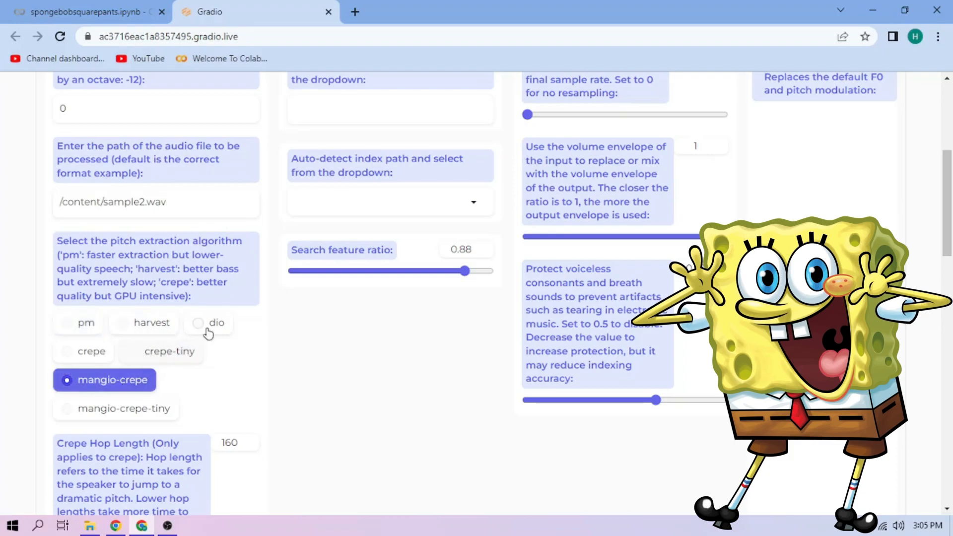
click(389, 202)
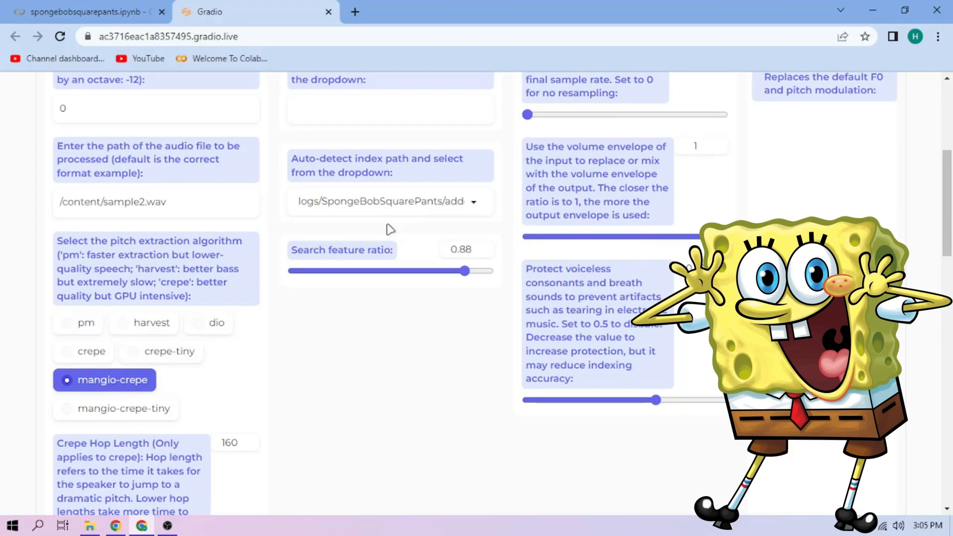
scroll(down, 3)
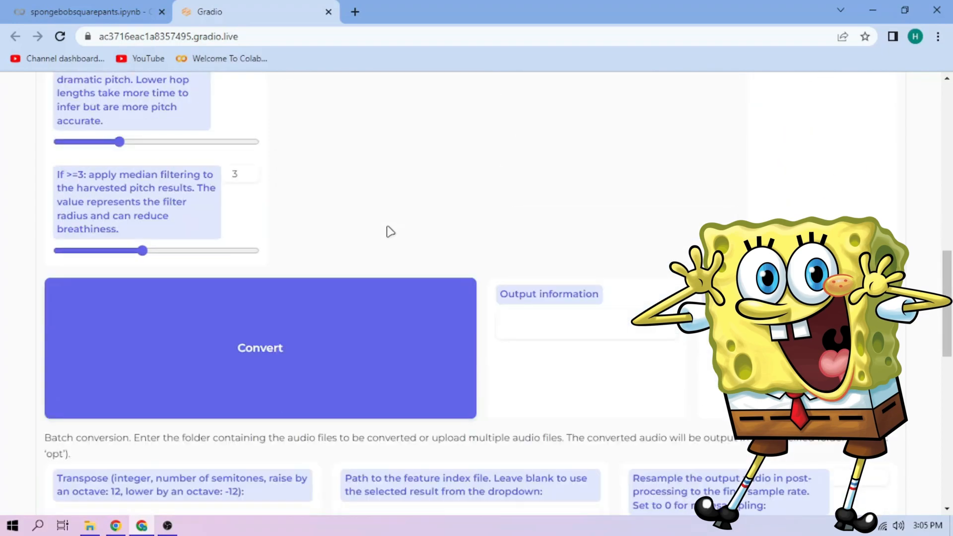
Step: Convert the sample to SpongeBob's voice, play the result, and download it as audio (2).wav
click(261, 348)
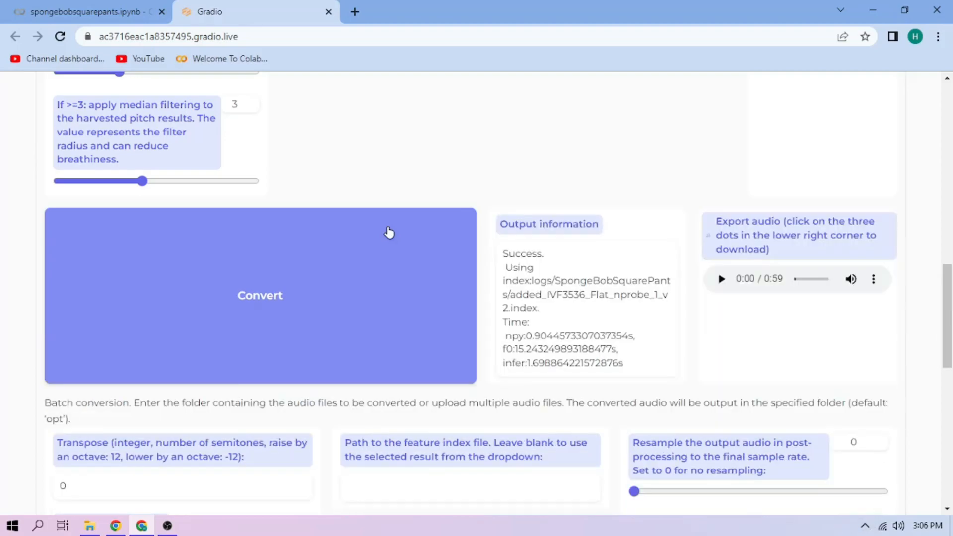
mouse_move(658, 251)
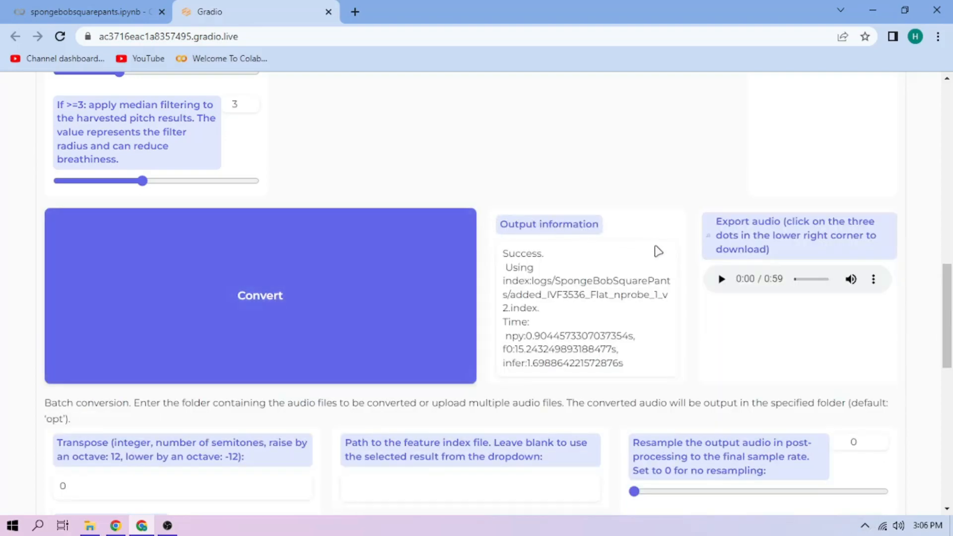
click(722, 279)
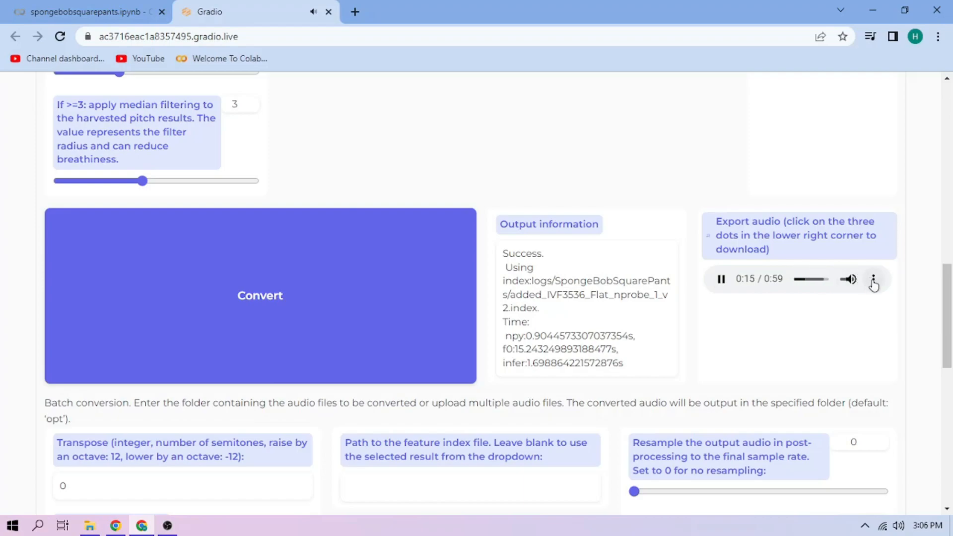
click(873, 279)
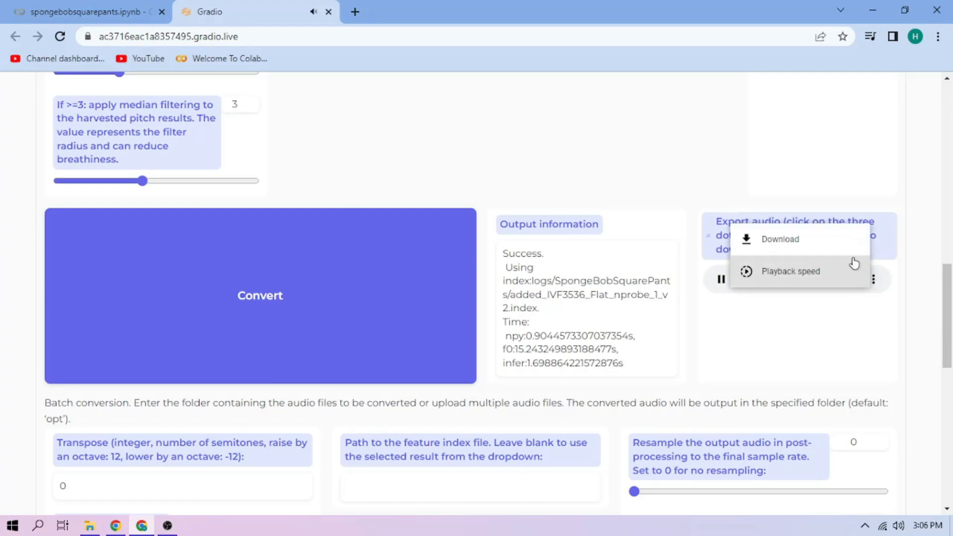
click(780, 240)
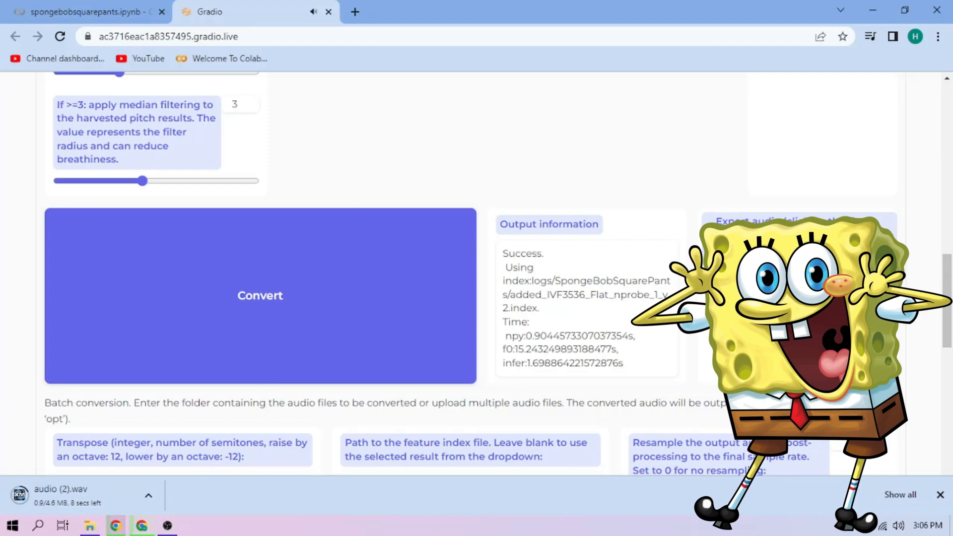